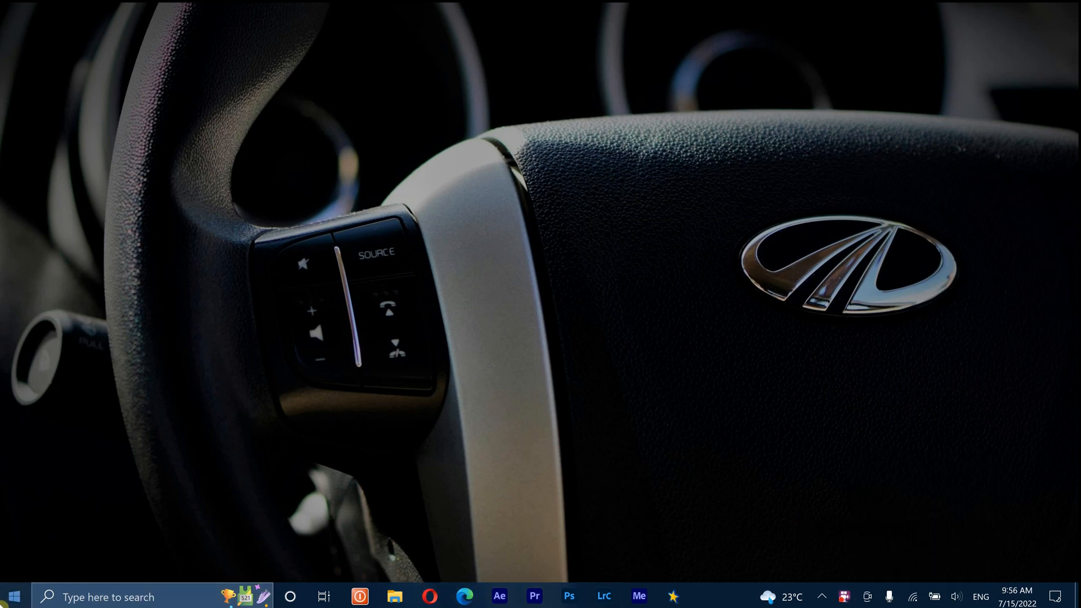
# Open Windows Settings and search the settings for 'lang'
pyautogui.click(709, 596)
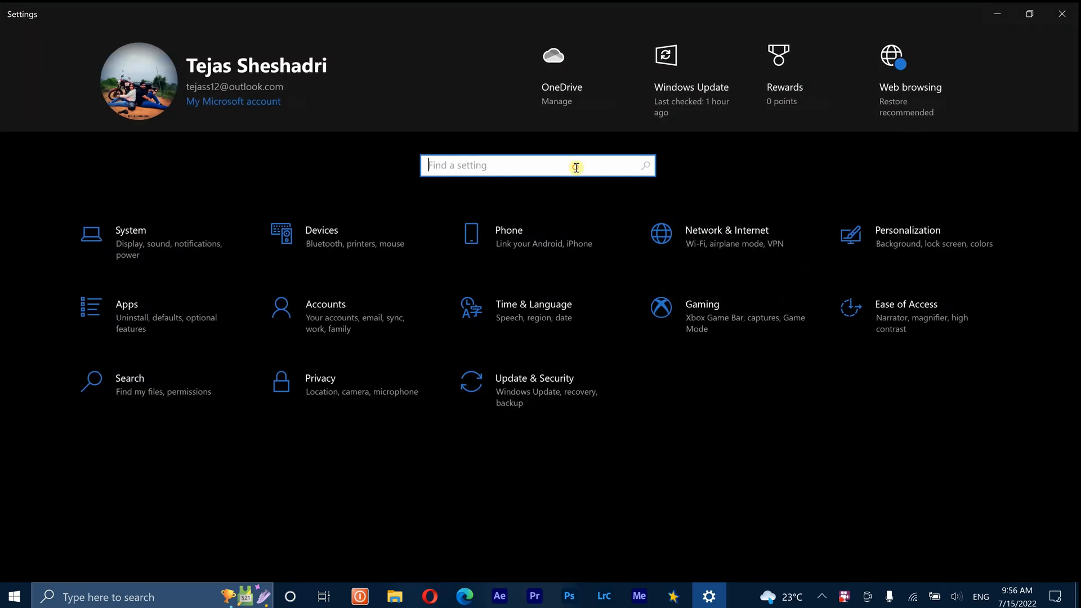
pyautogui.write('lan')
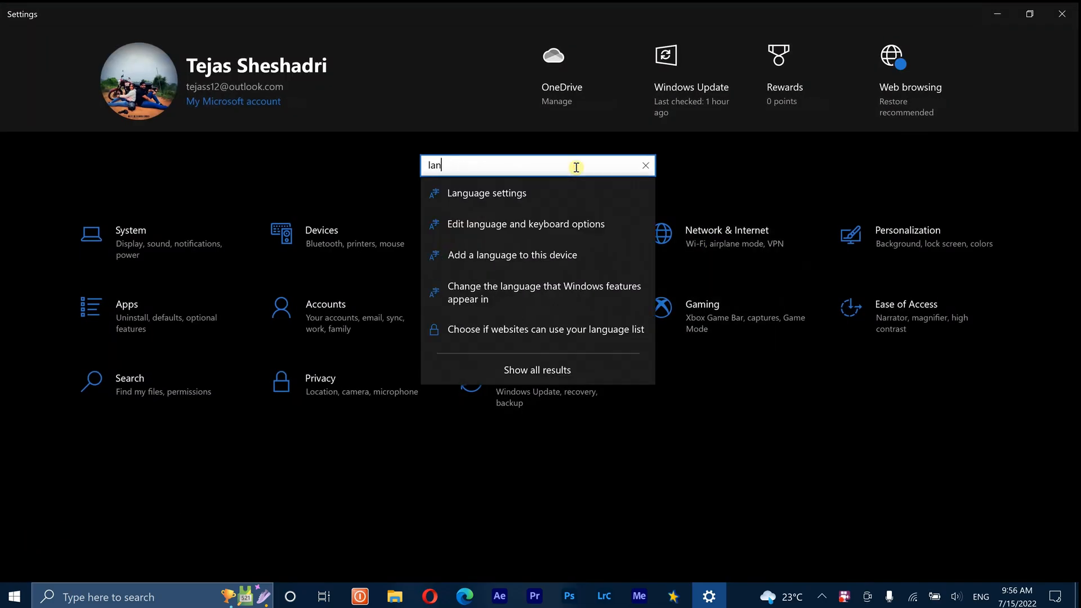
pyautogui.write('g')
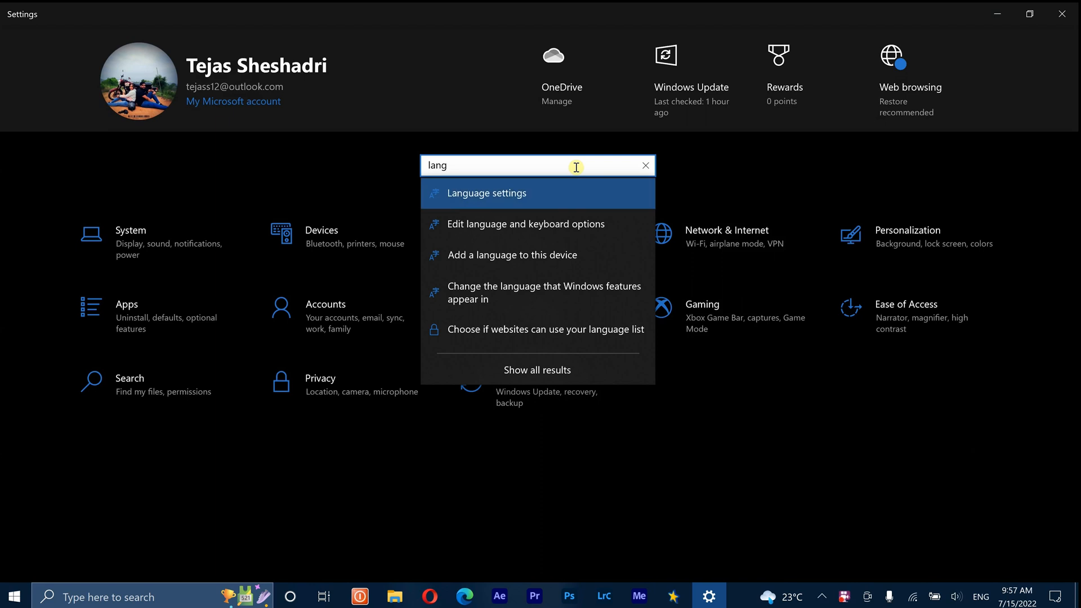
# From Language settings, search 'kanna' and add Kannada as a preferred language
pyautogui.click(486, 193)
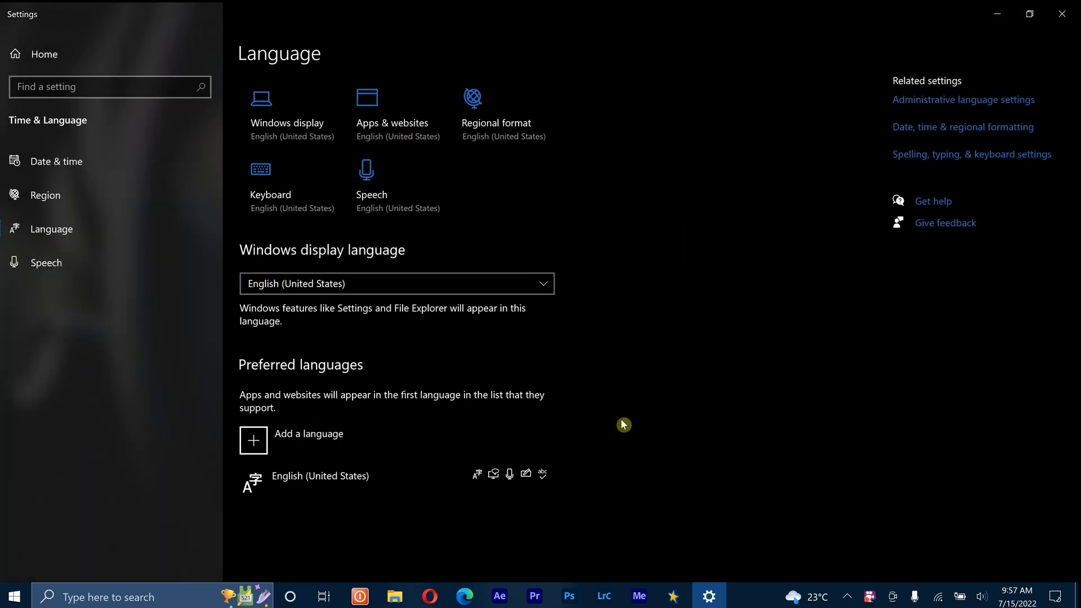
pyautogui.moveTo(359, 452)
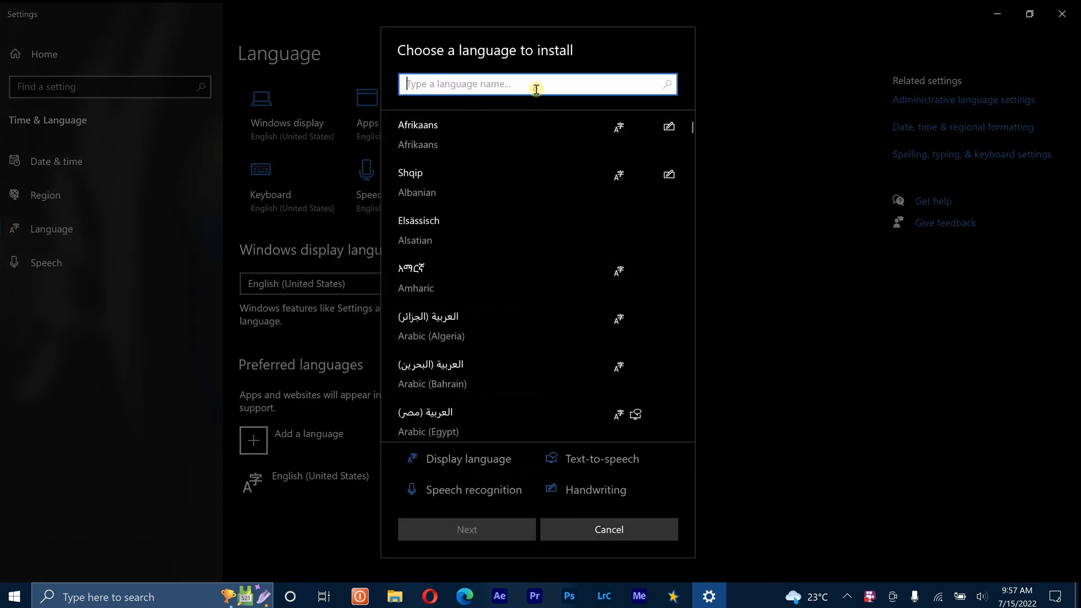
pyautogui.write('kanna')
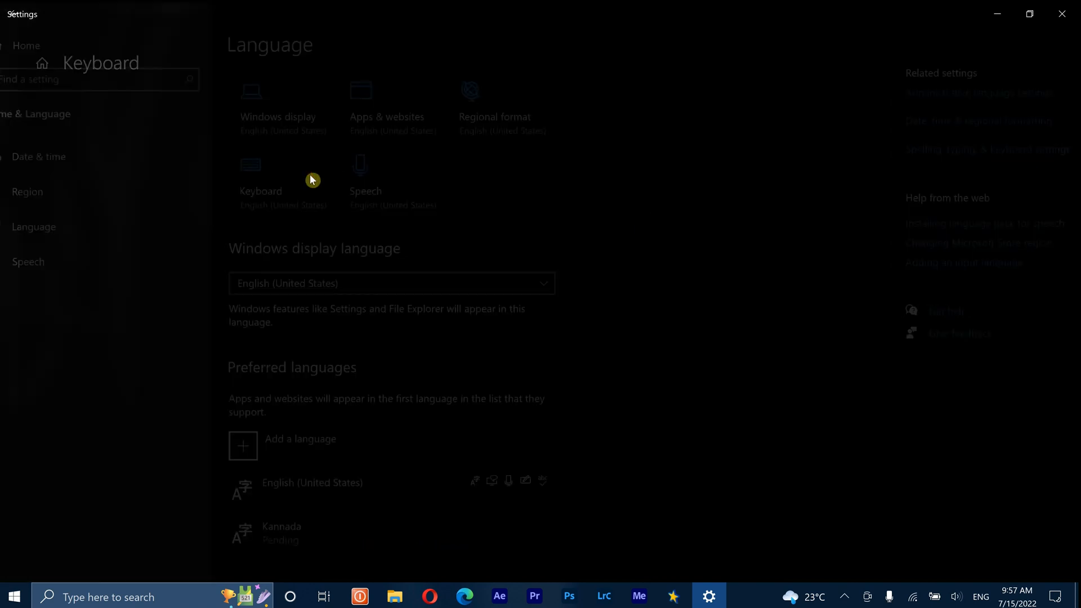
# Keep 'Use language list (recommended)' as the default input method, then go back
pyautogui.click(260, 183)
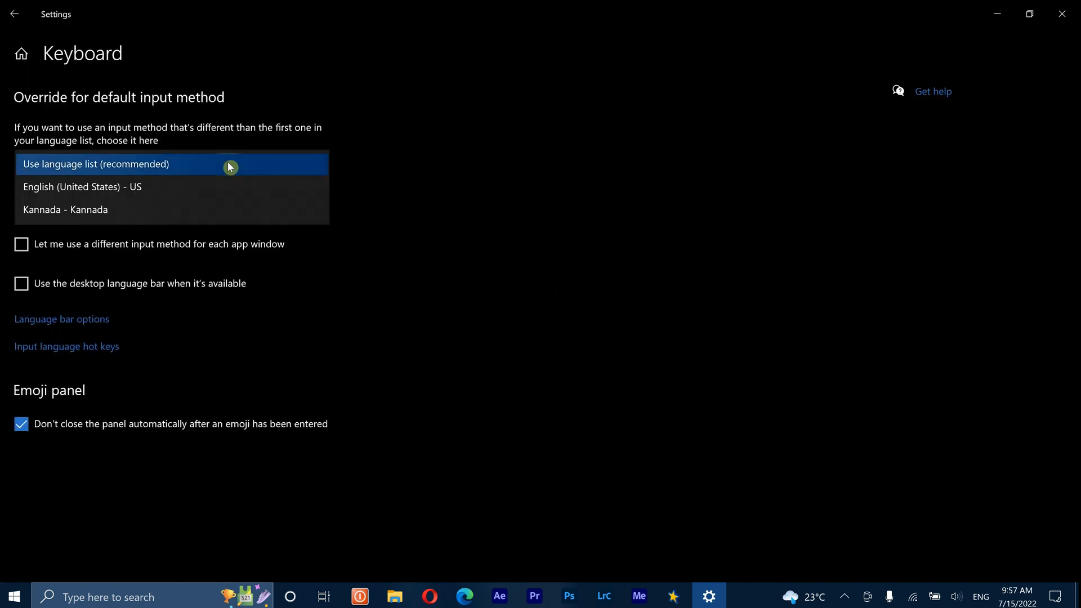
pyautogui.moveTo(92, 209)
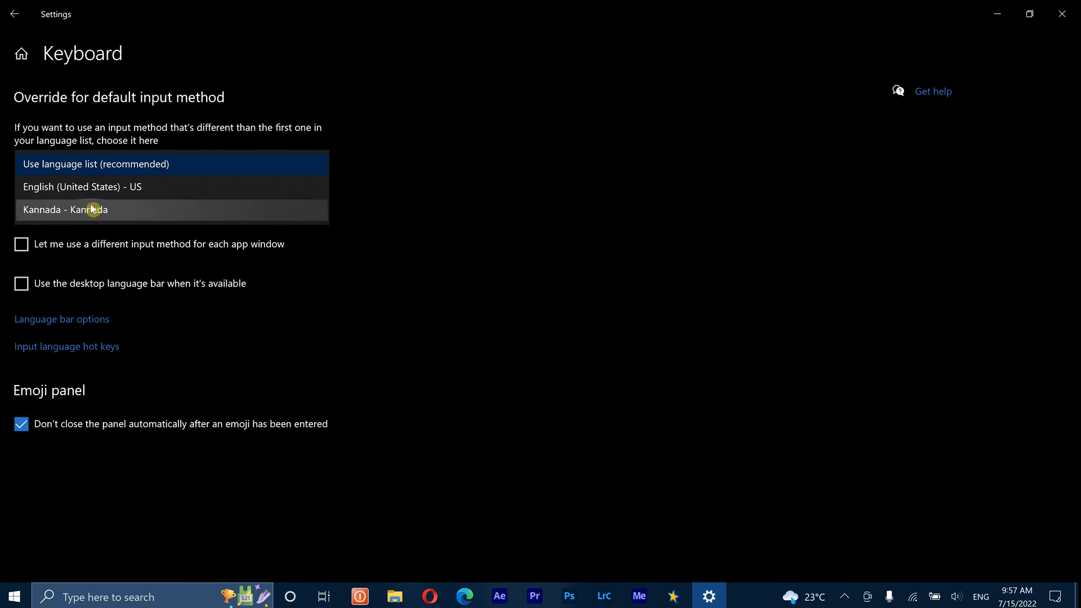
pyautogui.click(95, 163)
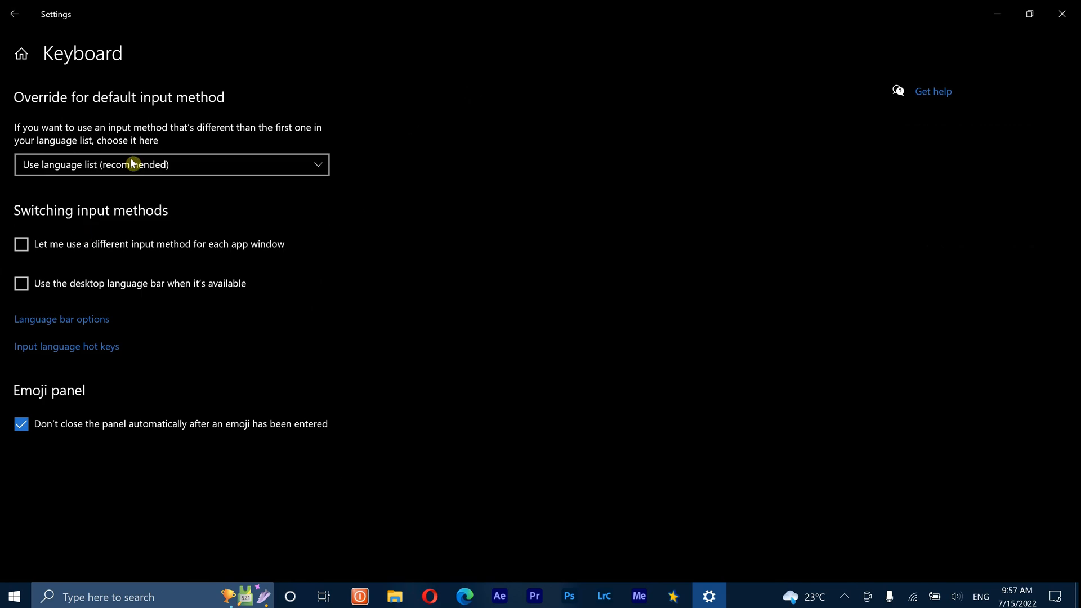
pyautogui.click(14, 596)
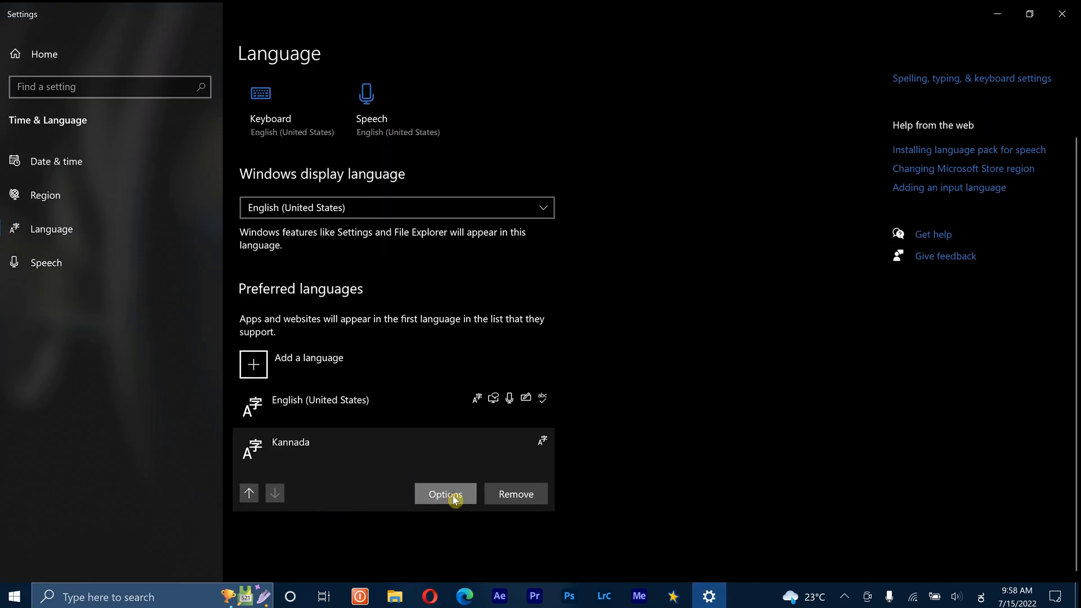
# Open Kannada's language options and add the Kannada Phonetic keyboard
pyautogui.click(445, 494)
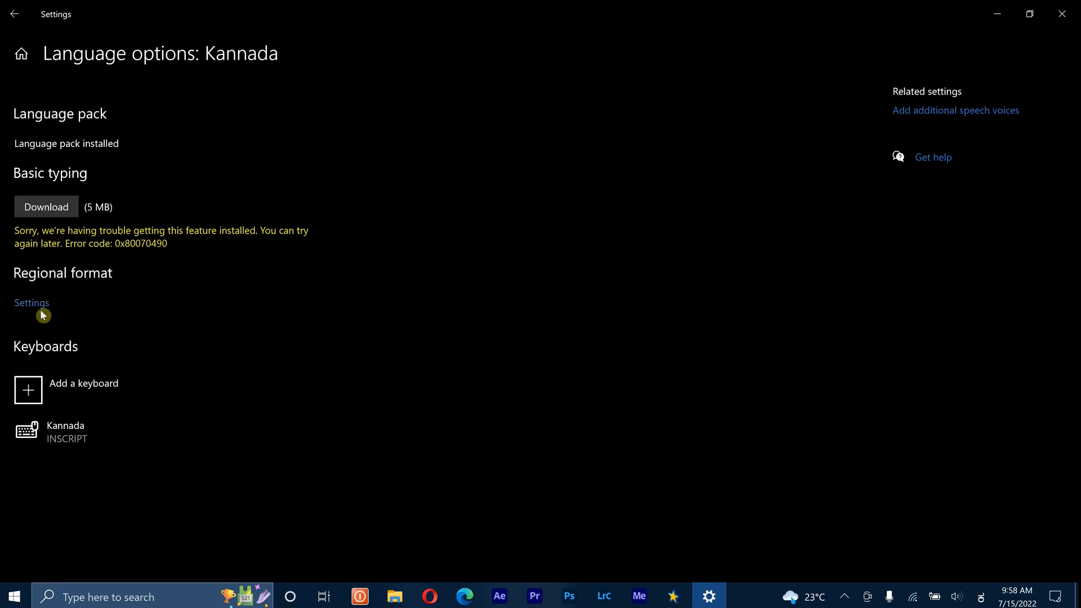
pyautogui.click(32, 303)
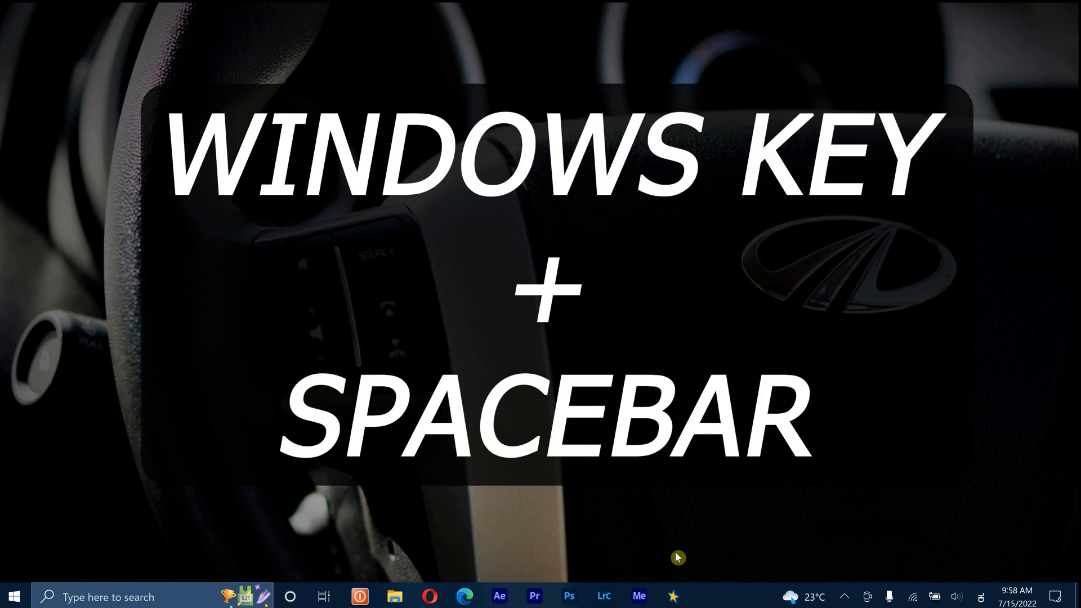
# Switch to Kannada Phonetic with Win+Space and phonetically type Kannada words into search
pyautogui.press('win+space')
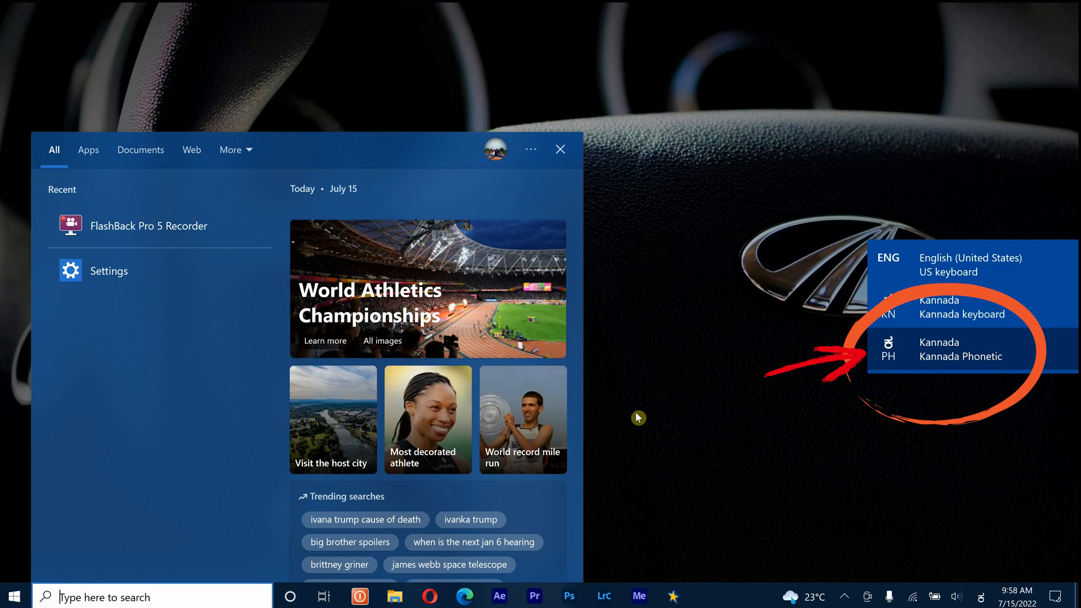
pyautogui.write('kann')
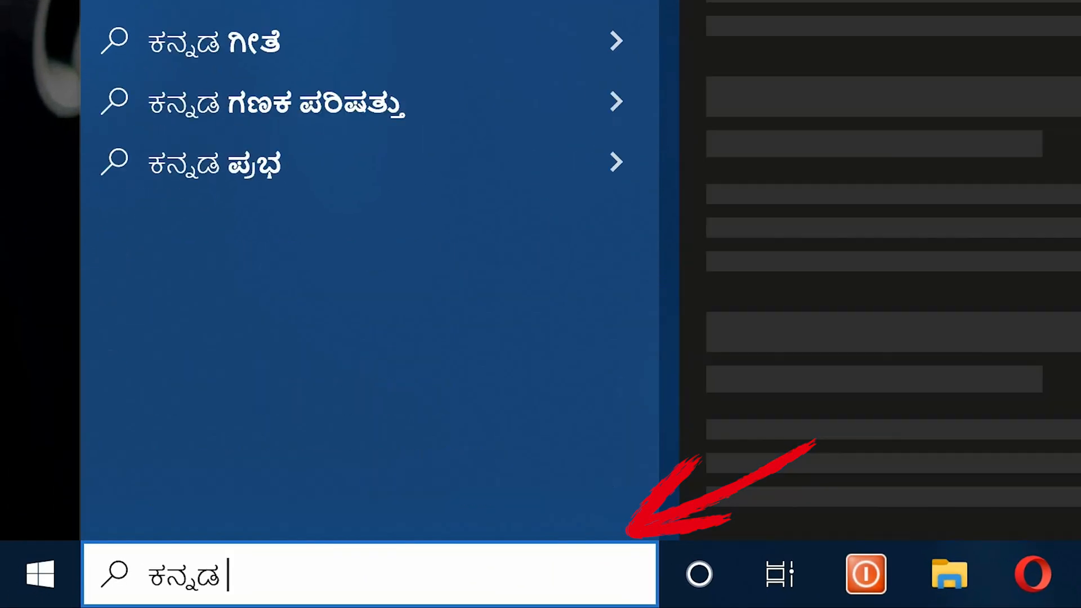
pyautogui.write('typing')
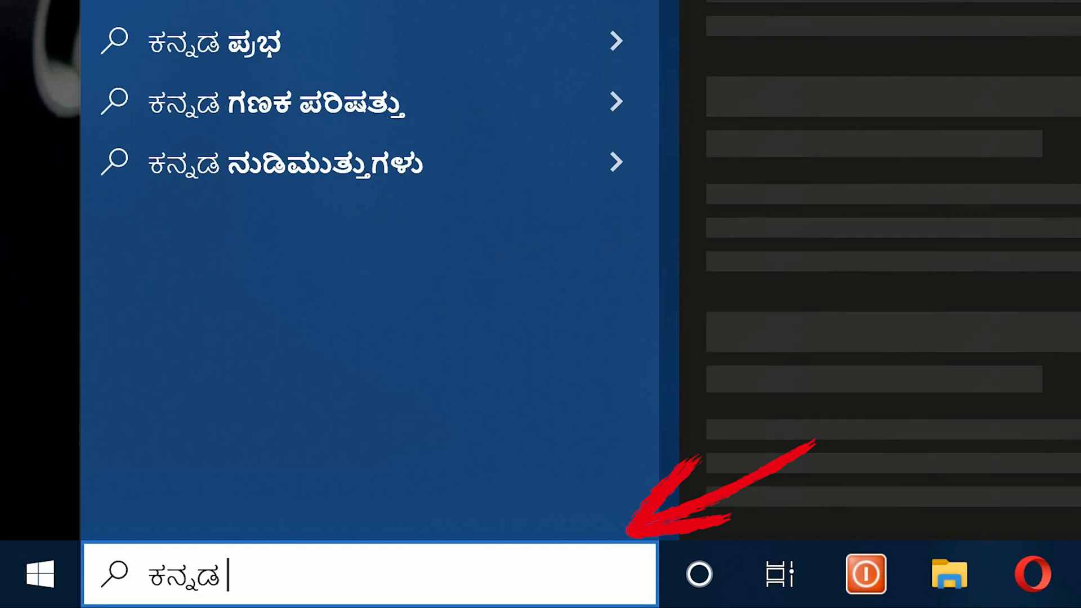
pyautogui.write('bari')
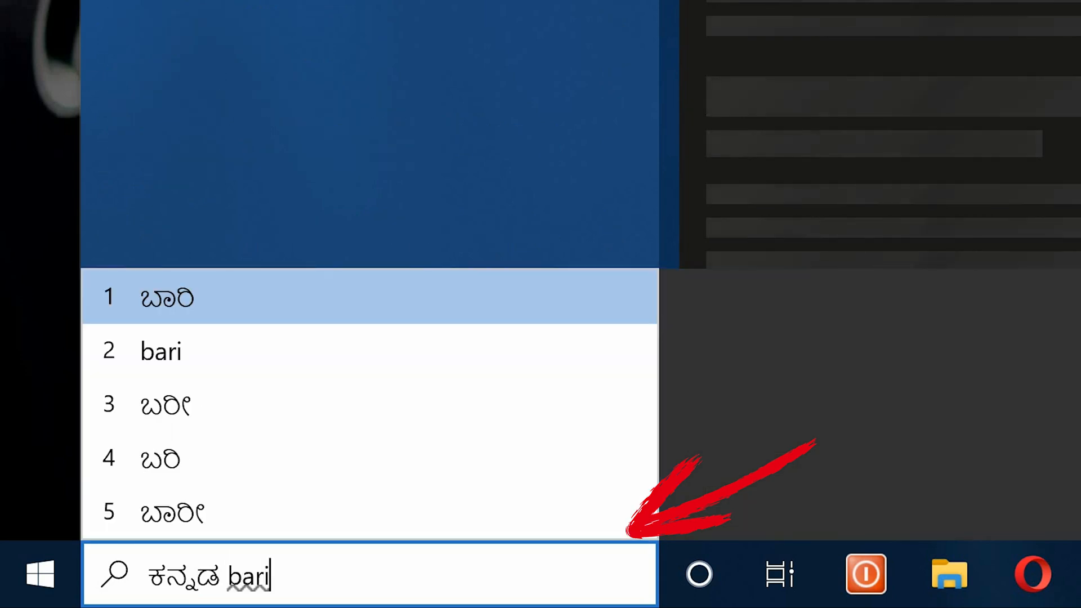
pyautogui.write('yiei')
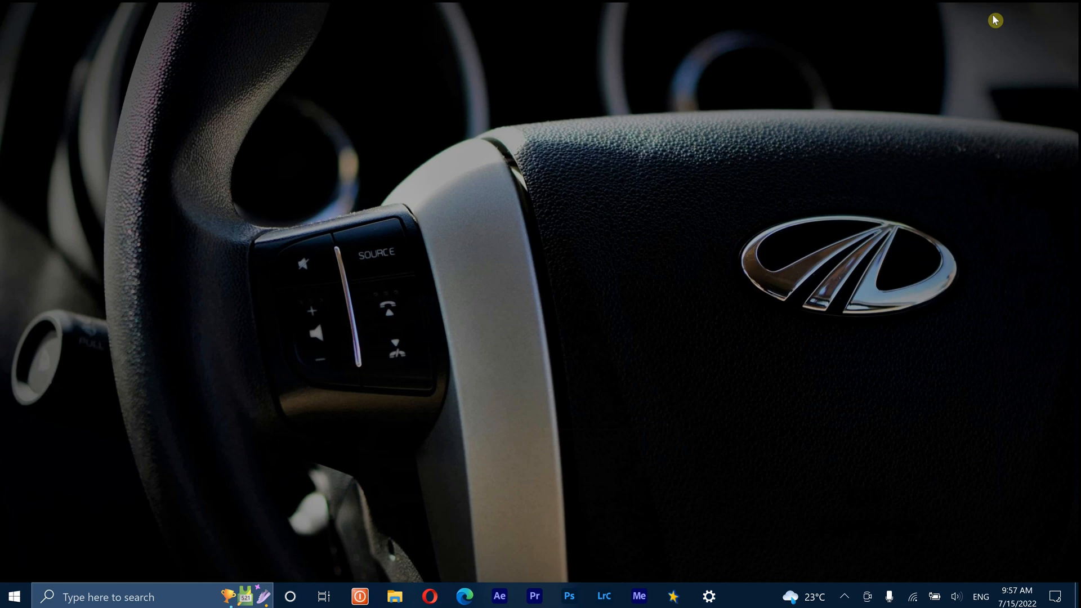
# Select Kannada from the input indicator and open the 'Type here to search' panel
pyautogui.click(980, 597)
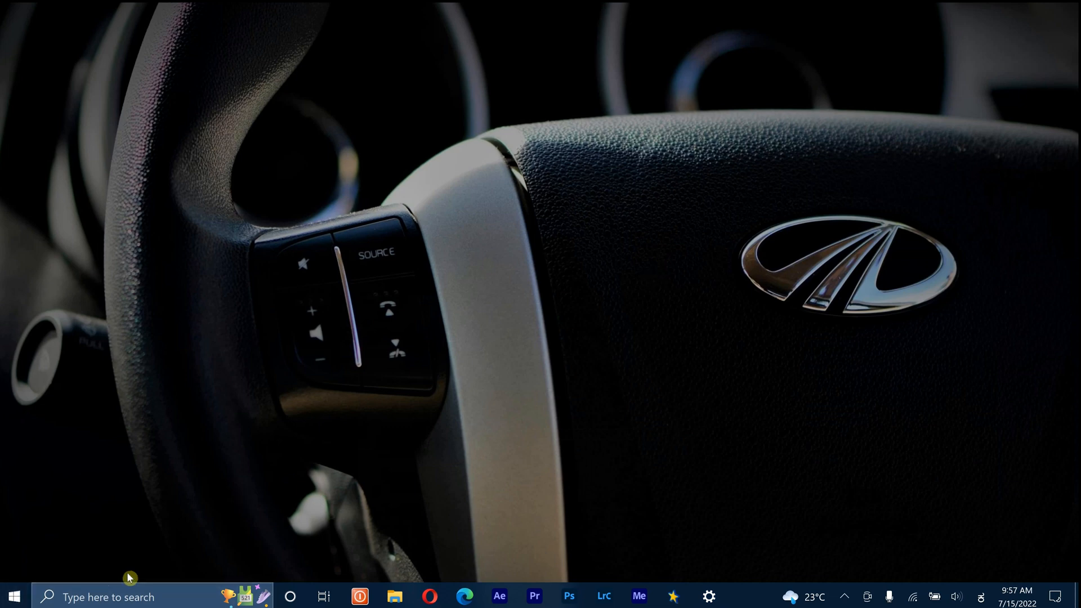
pyautogui.click(13, 596)
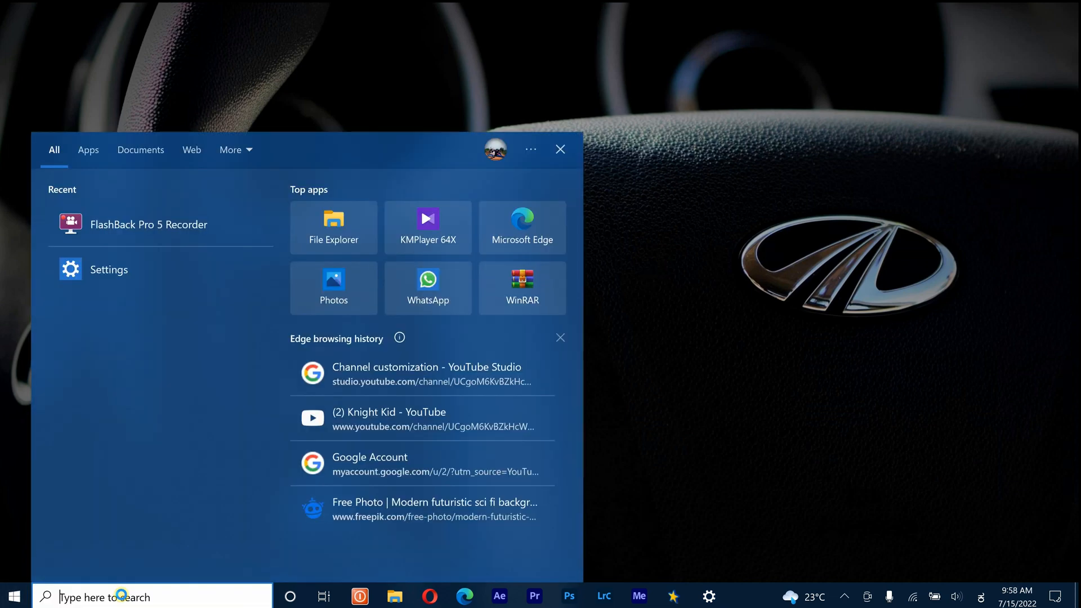